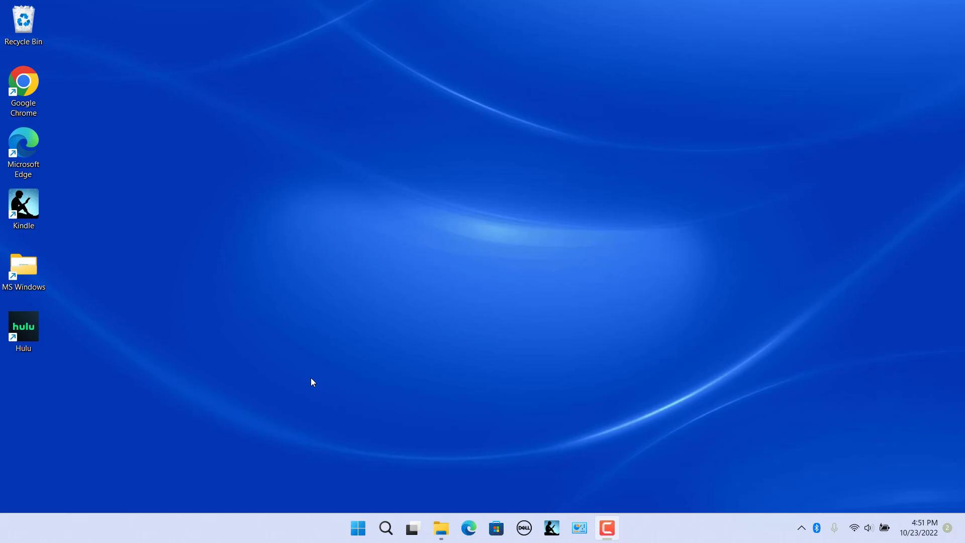
mouse_move(732, 535)
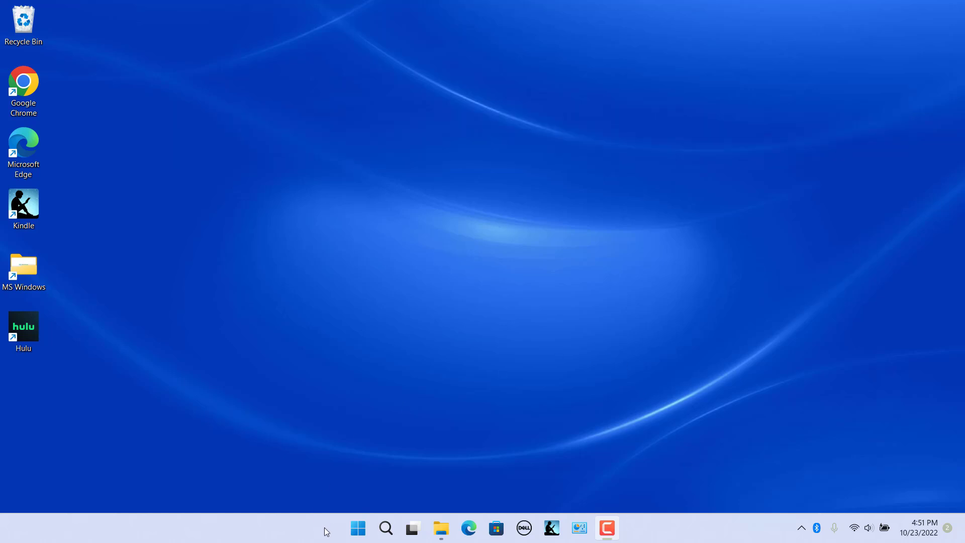
- Open Settings from the Start menu and go to Time & language, then Language & region
right_click(357, 528)
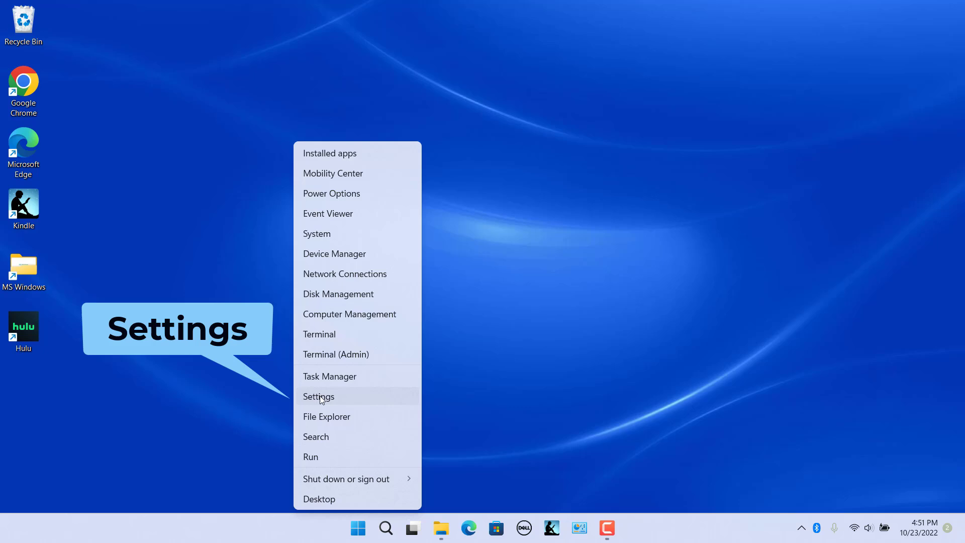
left_click(318, 397)
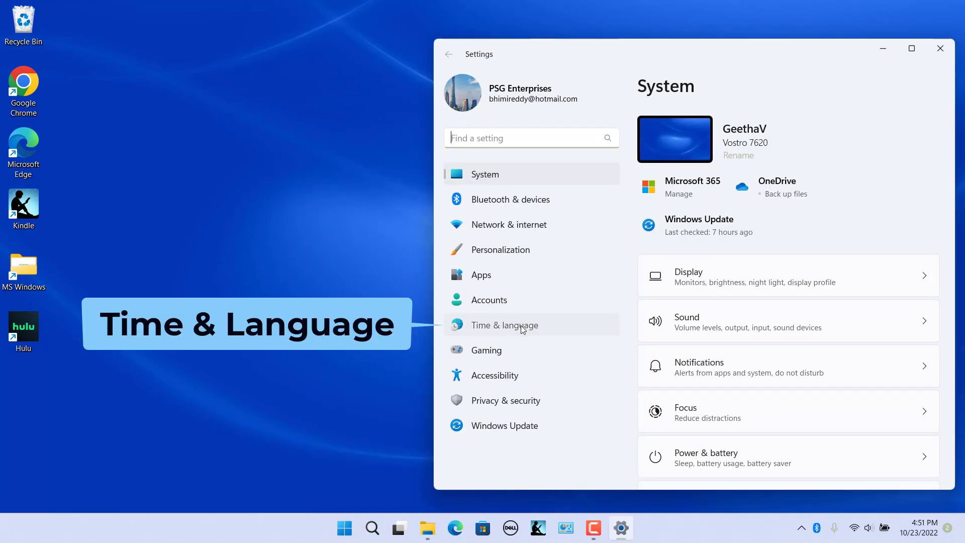
left_click(504, 325)
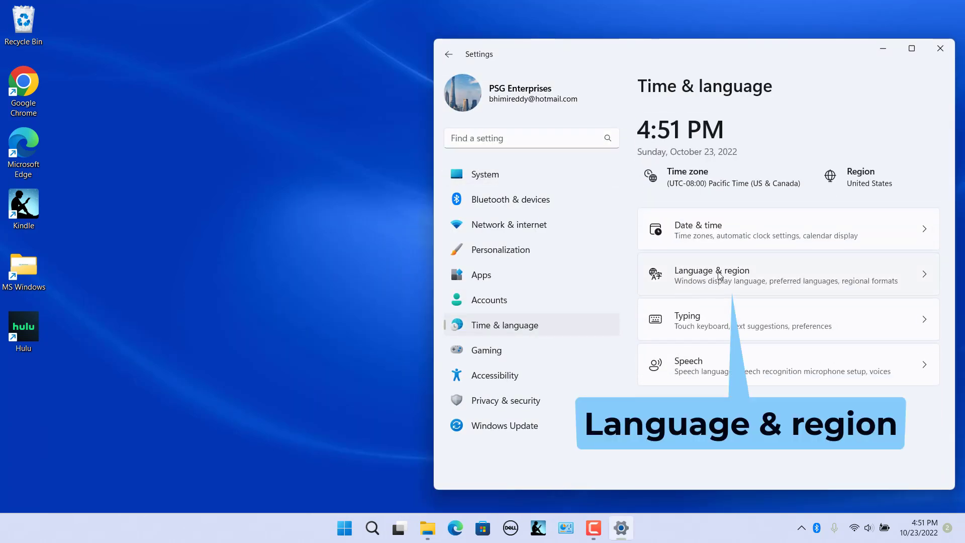
left_click(712, 275)
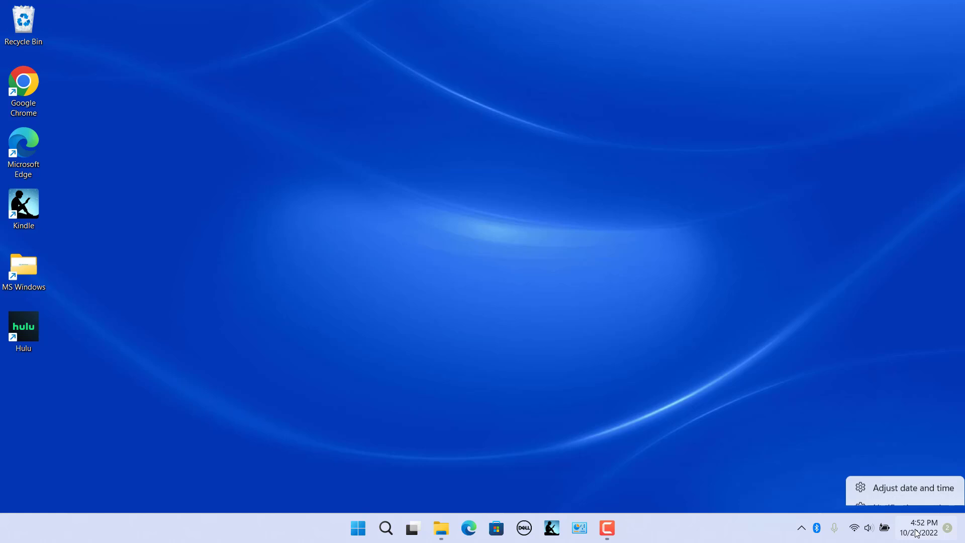
- Reach Language & region via Adjust date and time and expand Regional format
left_click(904, 487)
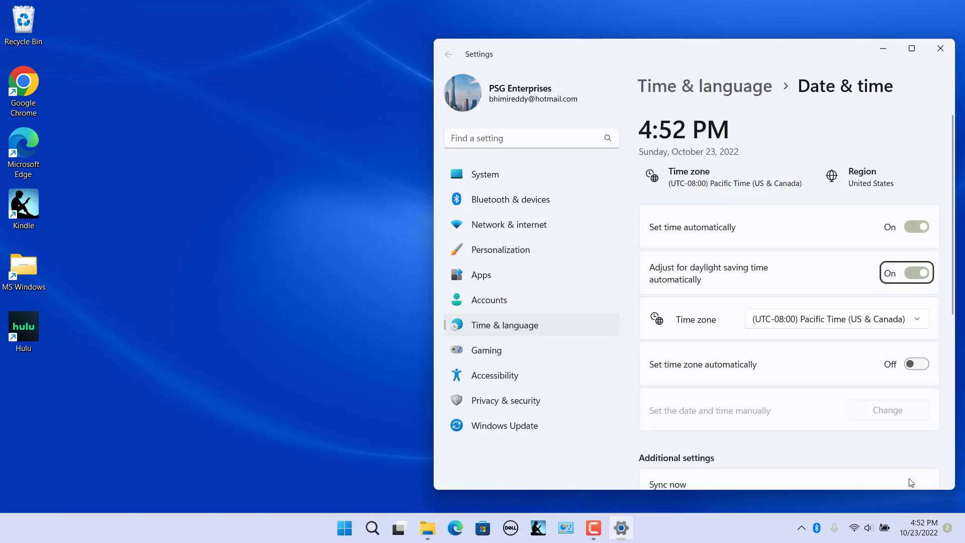
scroll("down", 3)
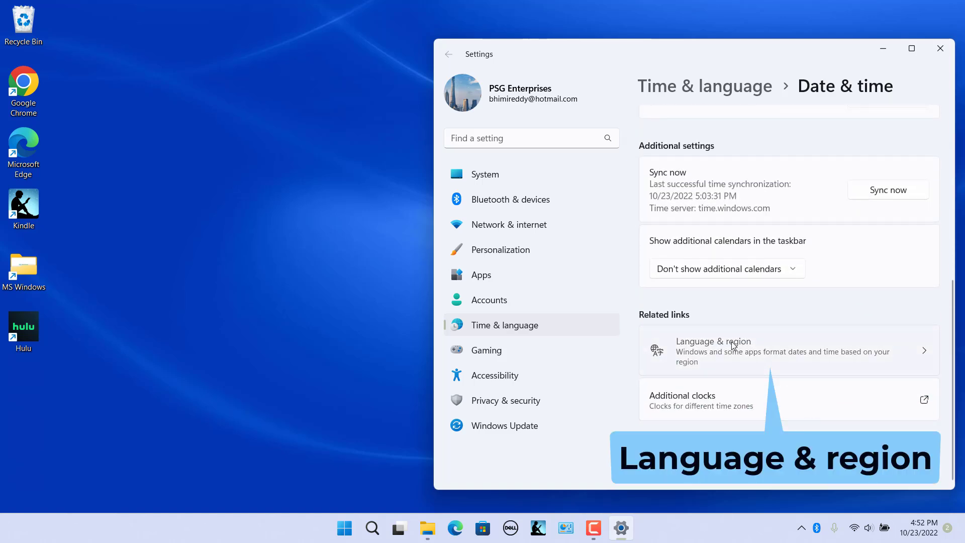
left_click(713, 341)
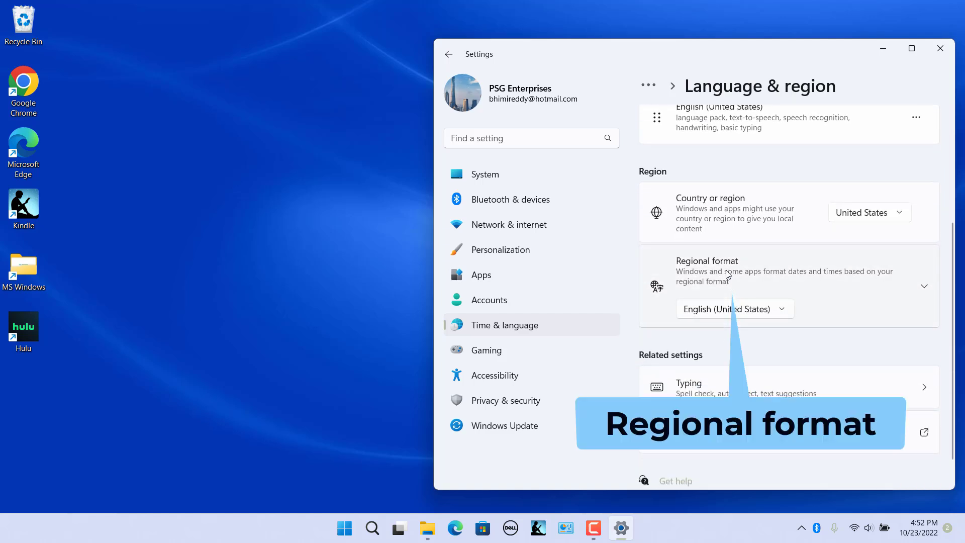
left_click(923, 285)
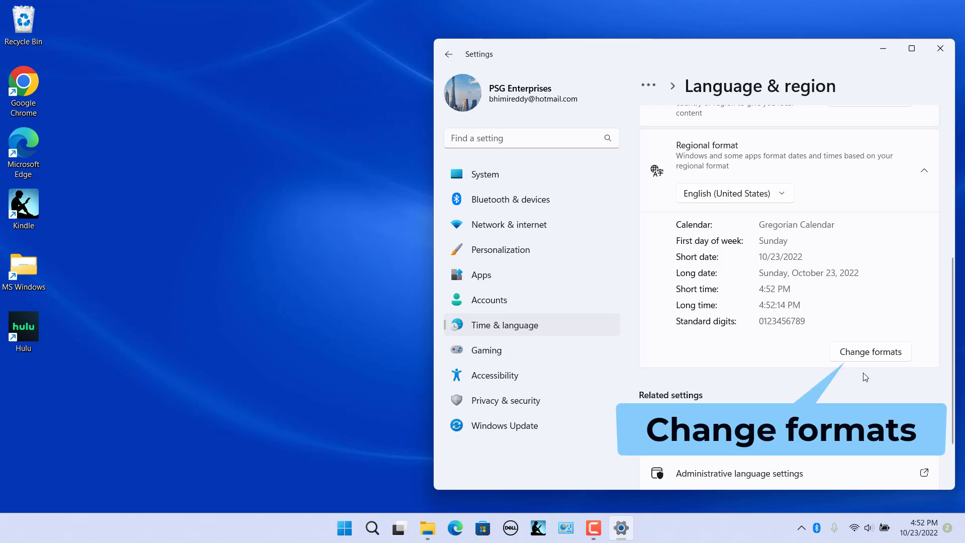
- Open Change formats to show the editable calendar, date, time and digit formats
left_click(869, 352)
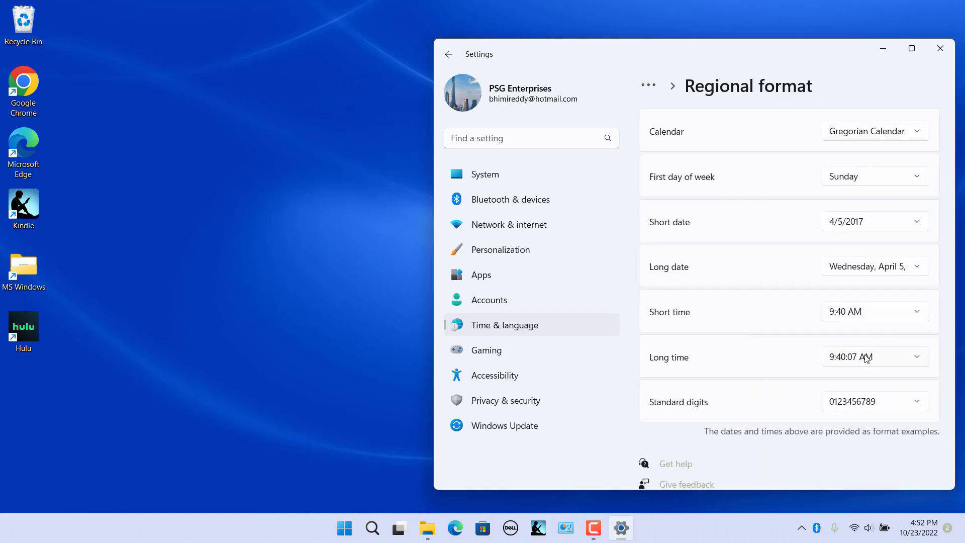
mouse_move(862, 395)
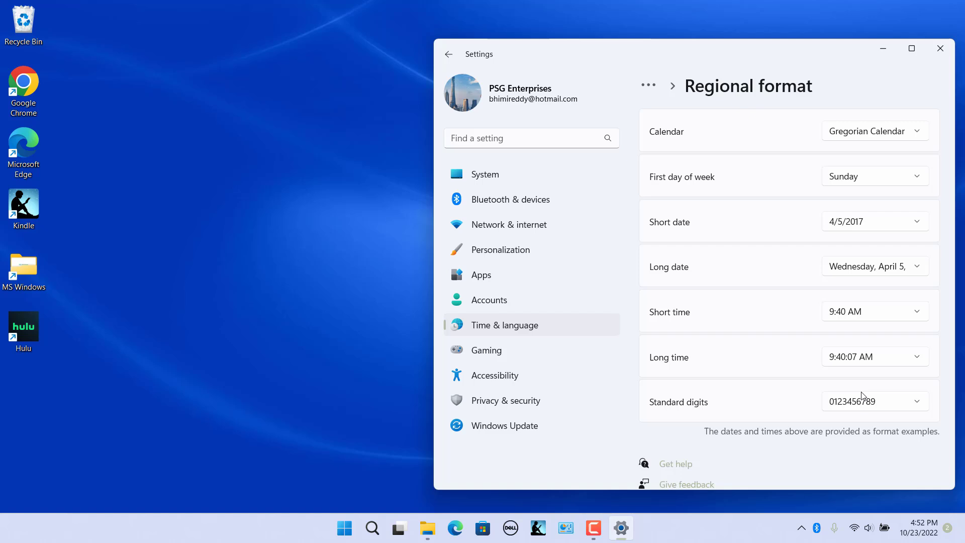
mouse_move(861, 466)
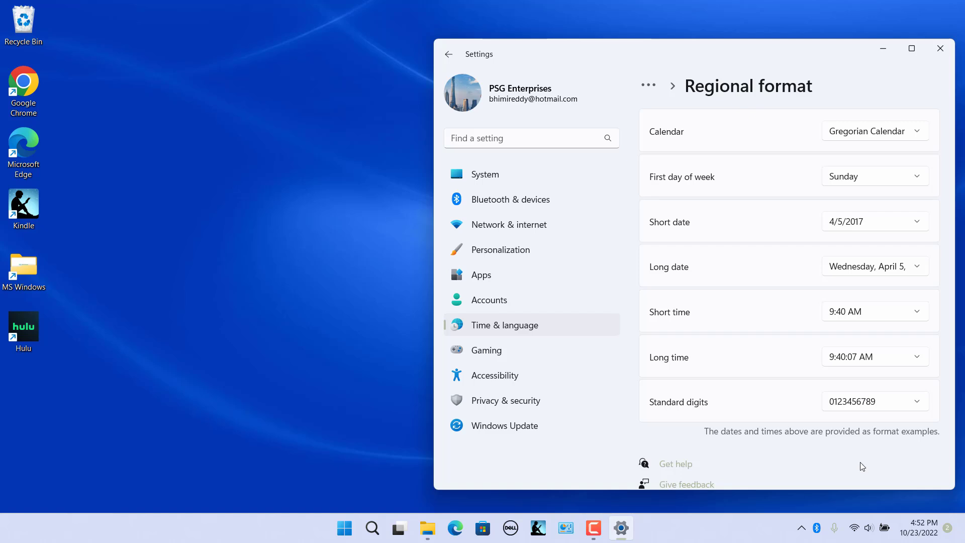
mouse_move(913, 315)
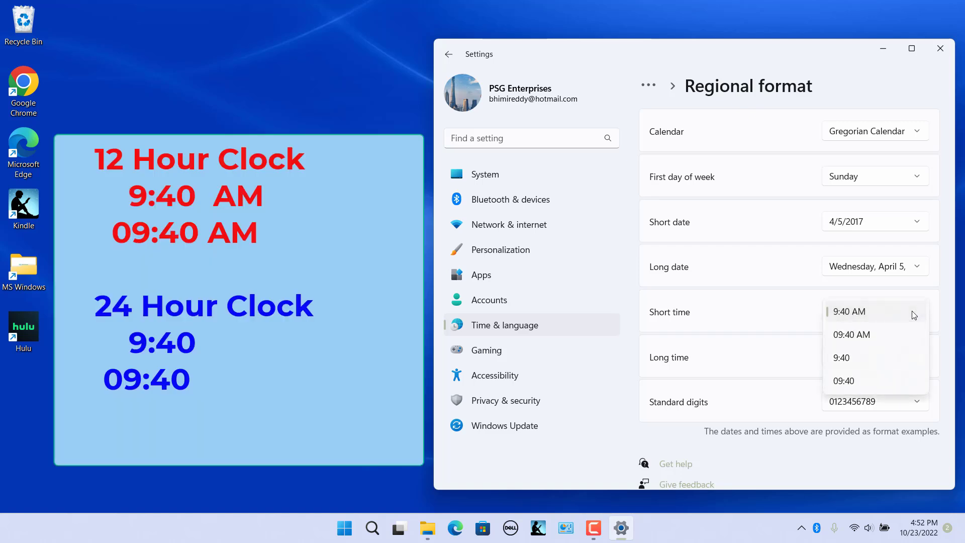
mouse_move(945, 317)
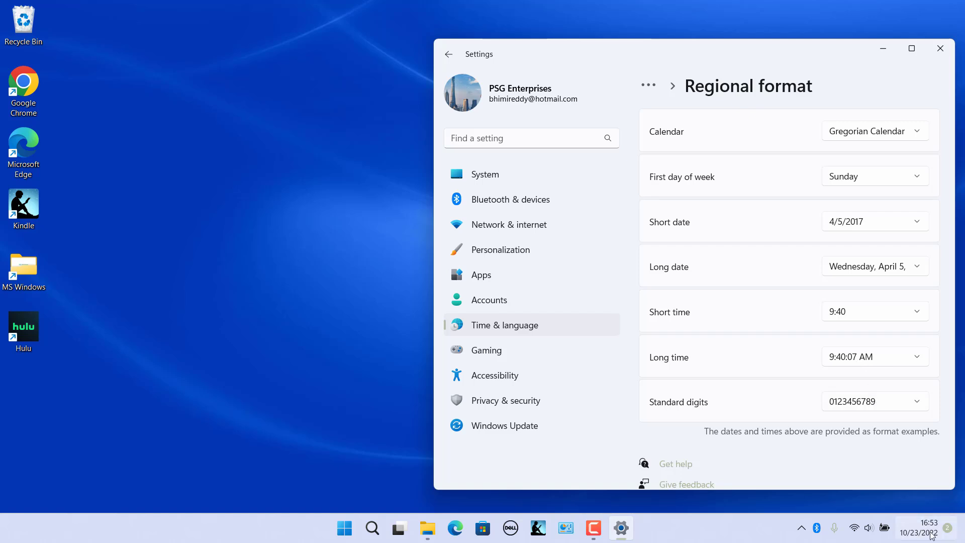
- Close Settings, open Control Panel, and go to Clock and Region
left_click(940, 48)
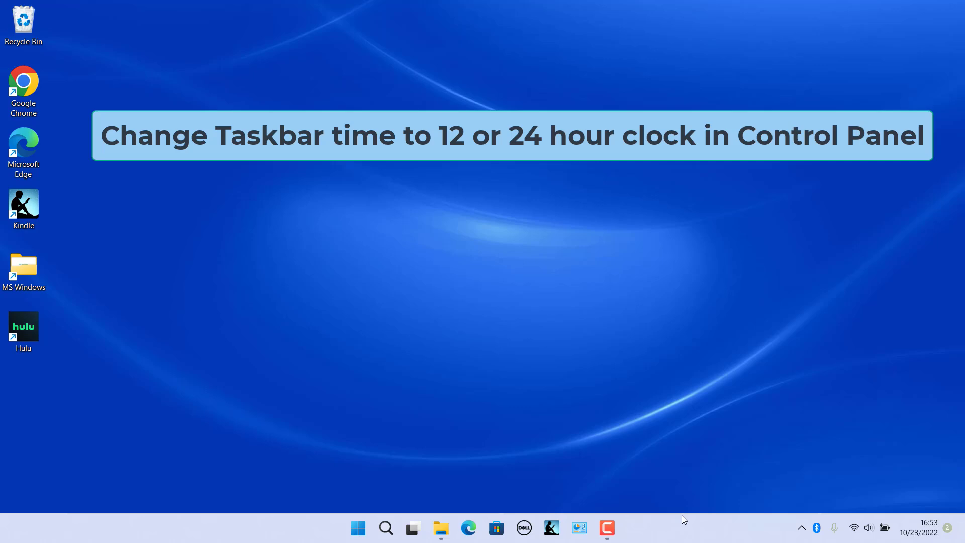
left_click(578, 529)
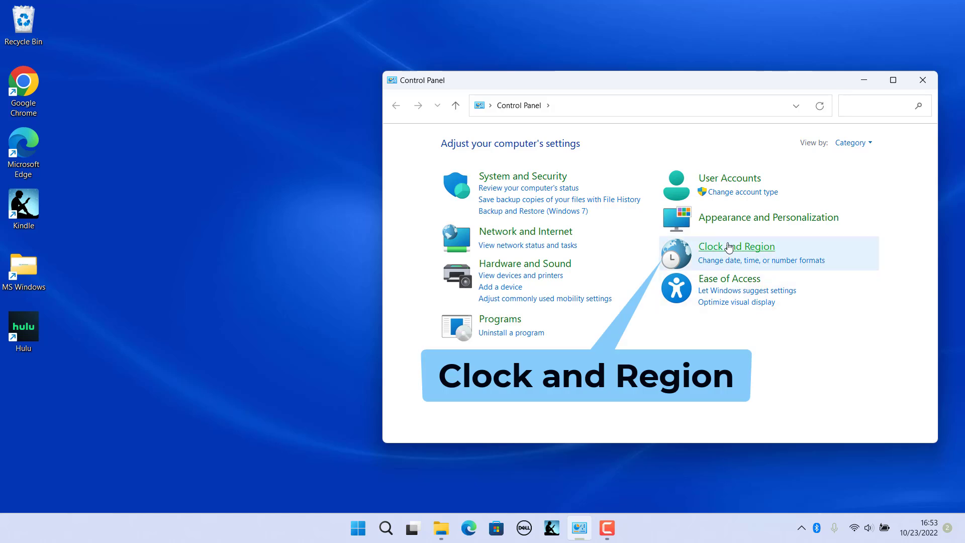
left_click(736, 246)
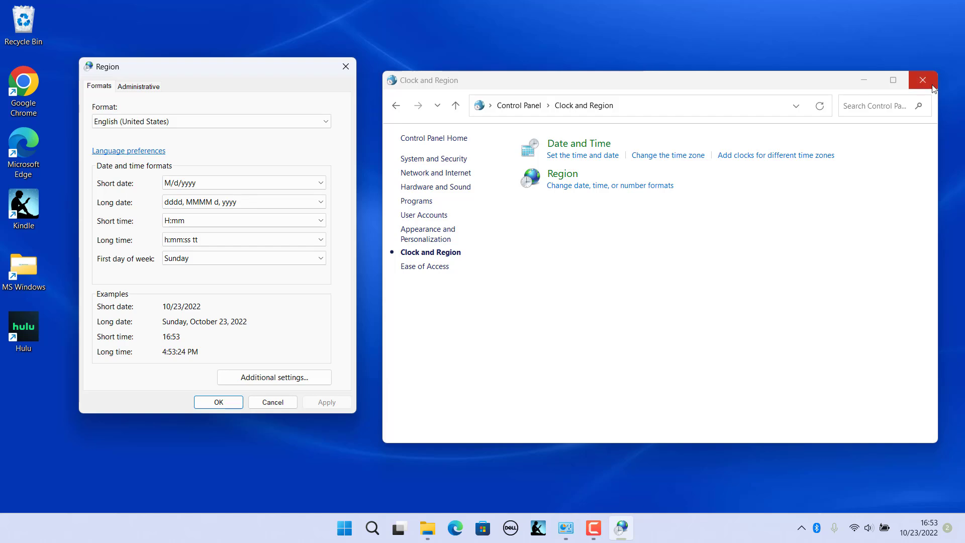
- Set short time to the 12-hour h:mm tt format in the Region dialog and apply
left_click(921, 79)
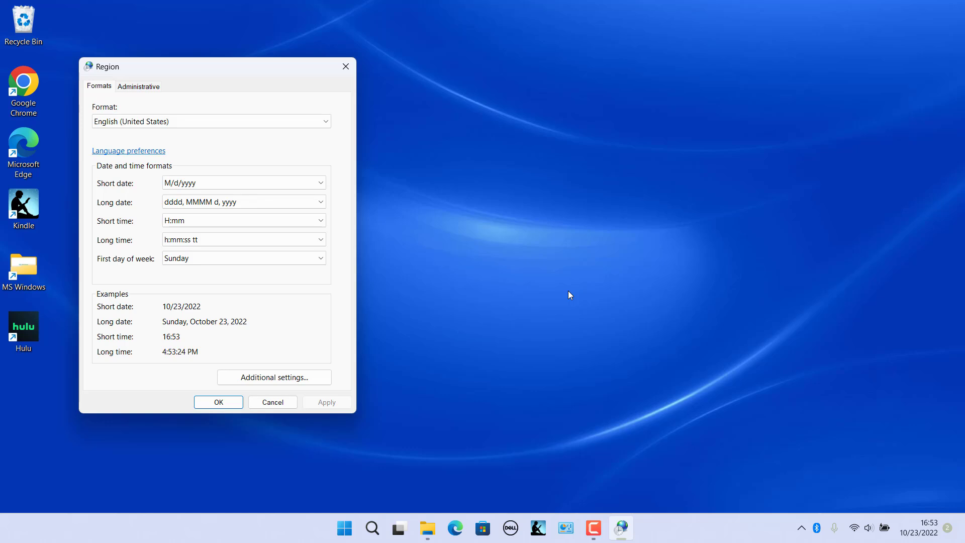
left_click(319, 220)
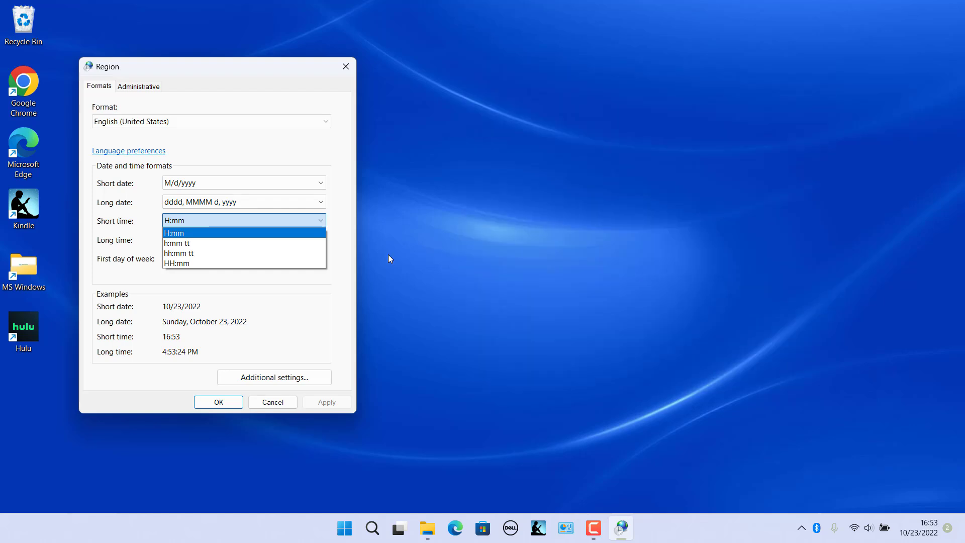
left_click(176, 243)
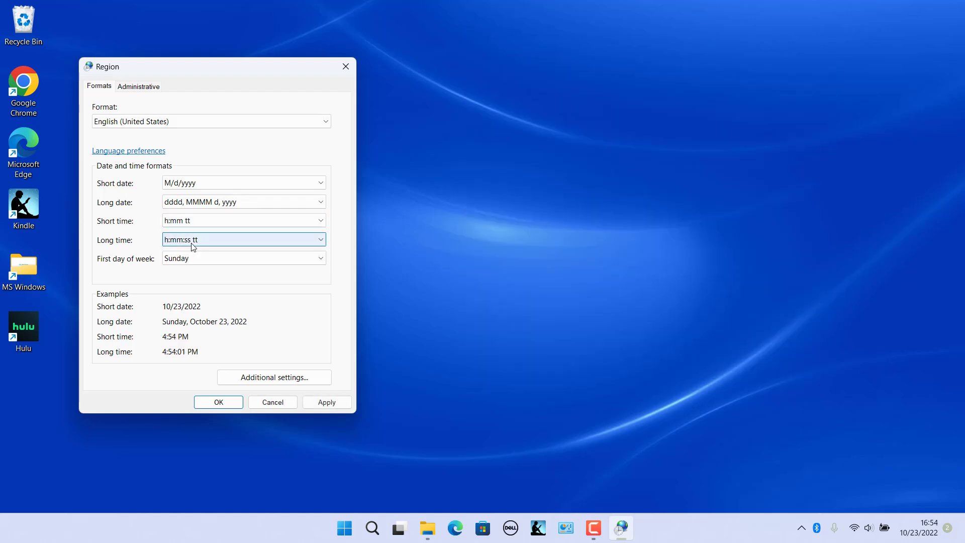
left_click(327, 402)
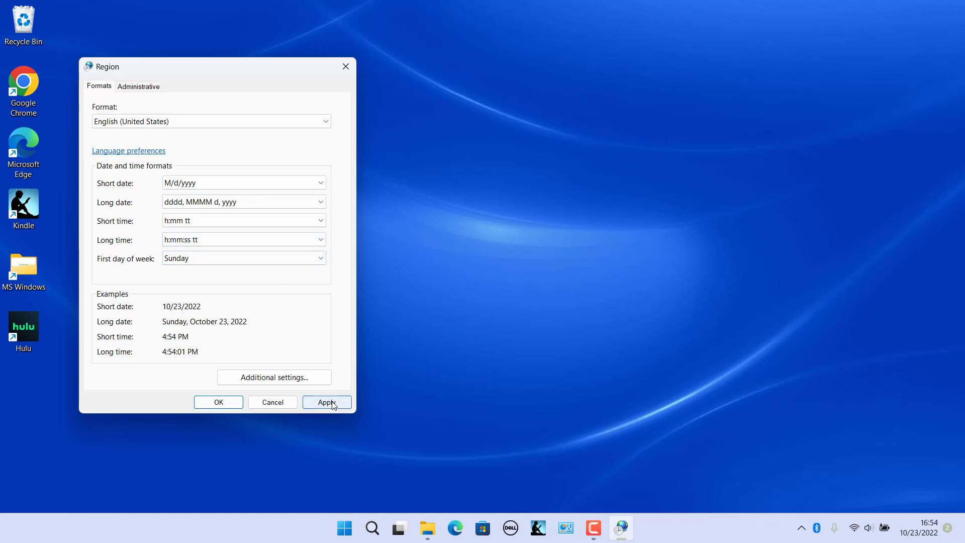
left_click(217, 402)
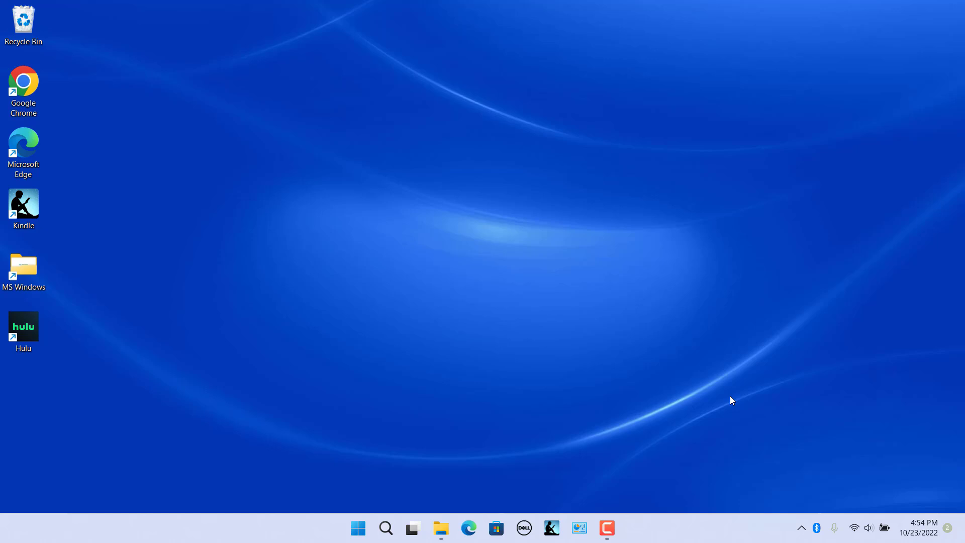
mouse_move(720, 444)
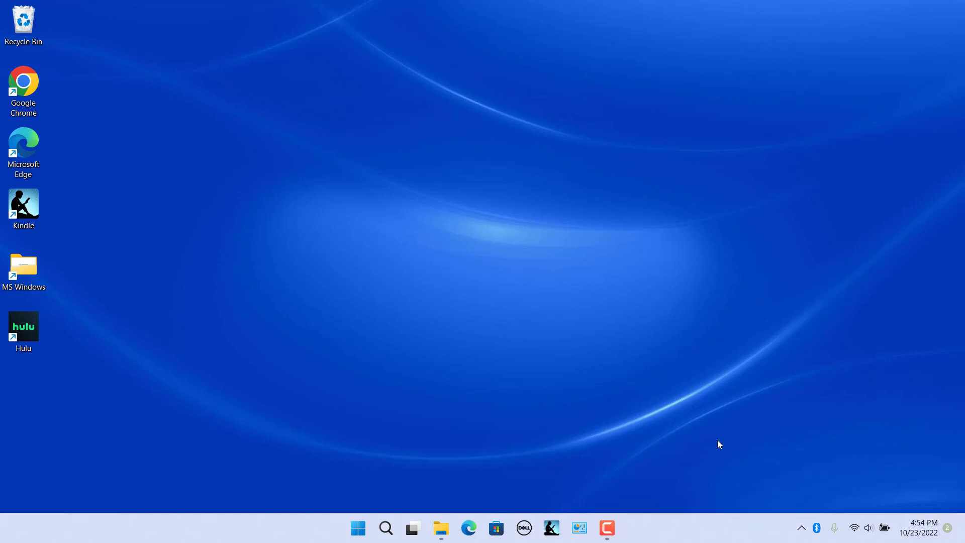